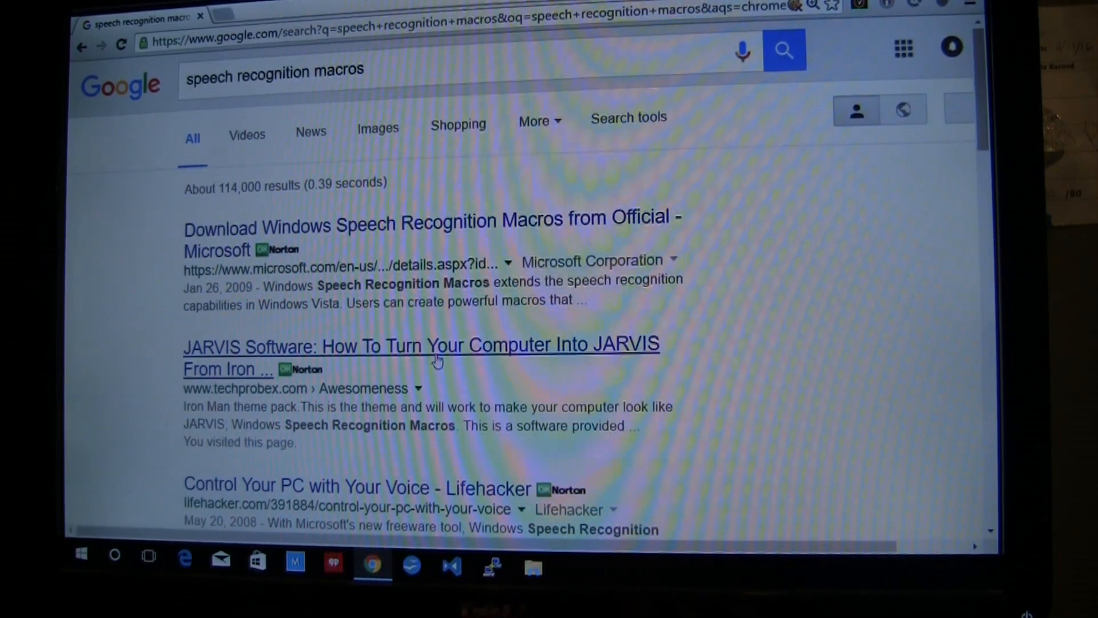
Step: Open the TechProbeX JARVIS Software article and download its all-in-one JARVIS files ZIP
{"action": "left_click", "coordinate": [420, 345]}
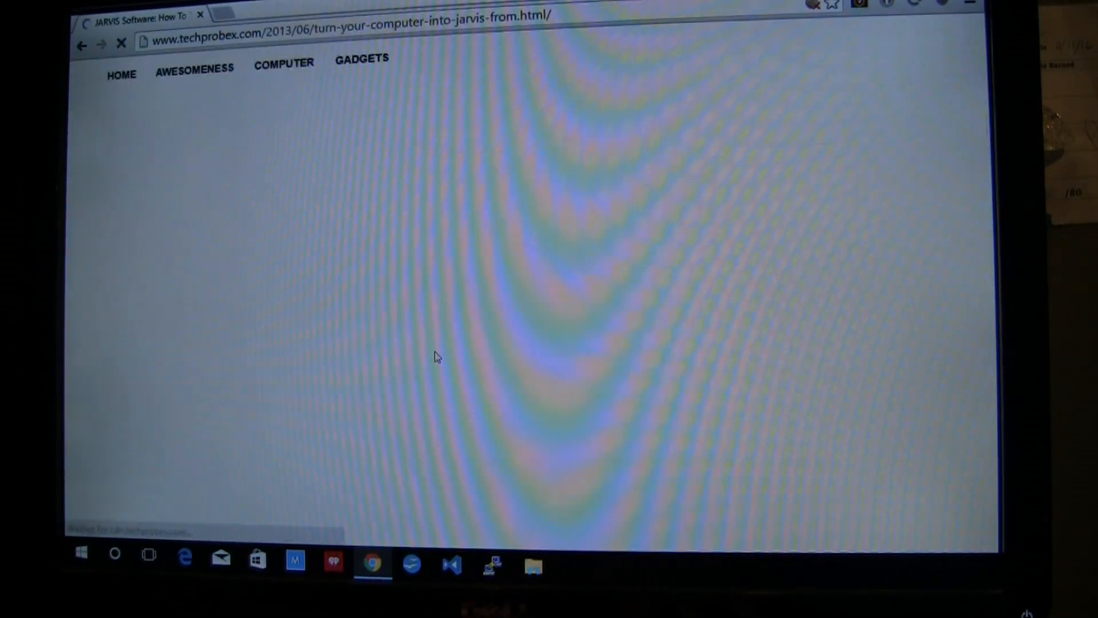
{"action": "scroll", "scroll_direction": "down", "scroll_amount": 3}
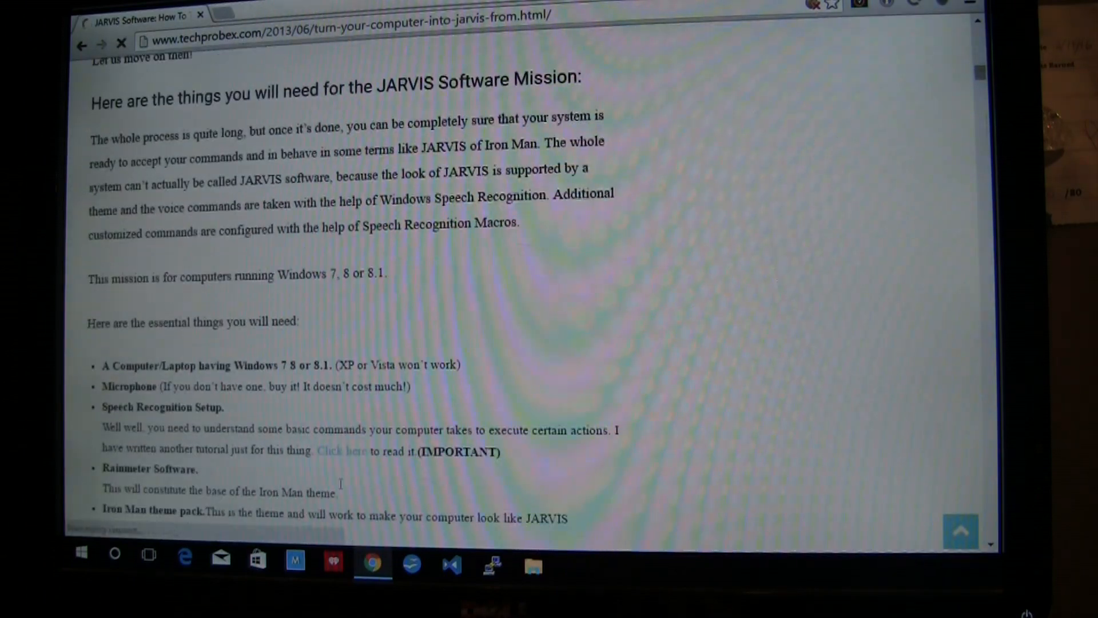
{"action": "scroll", "scroll_direction": "down", "scroll_amount": 3}
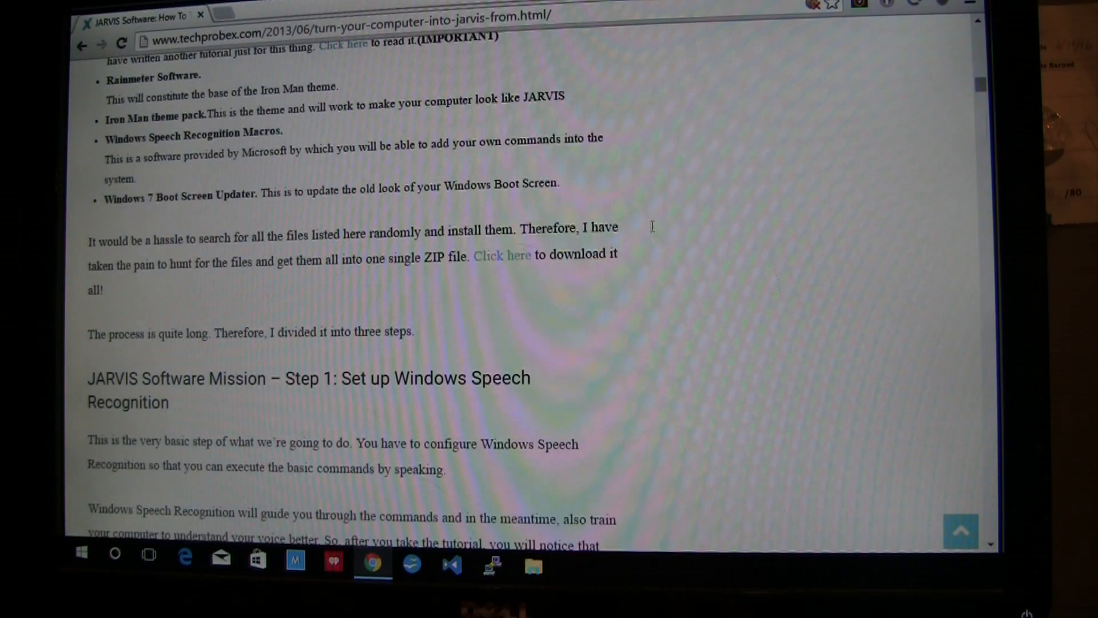
{"action": "left_click_drag", "start_coordinate": [88, 227], "coordinate": [620, 288]}
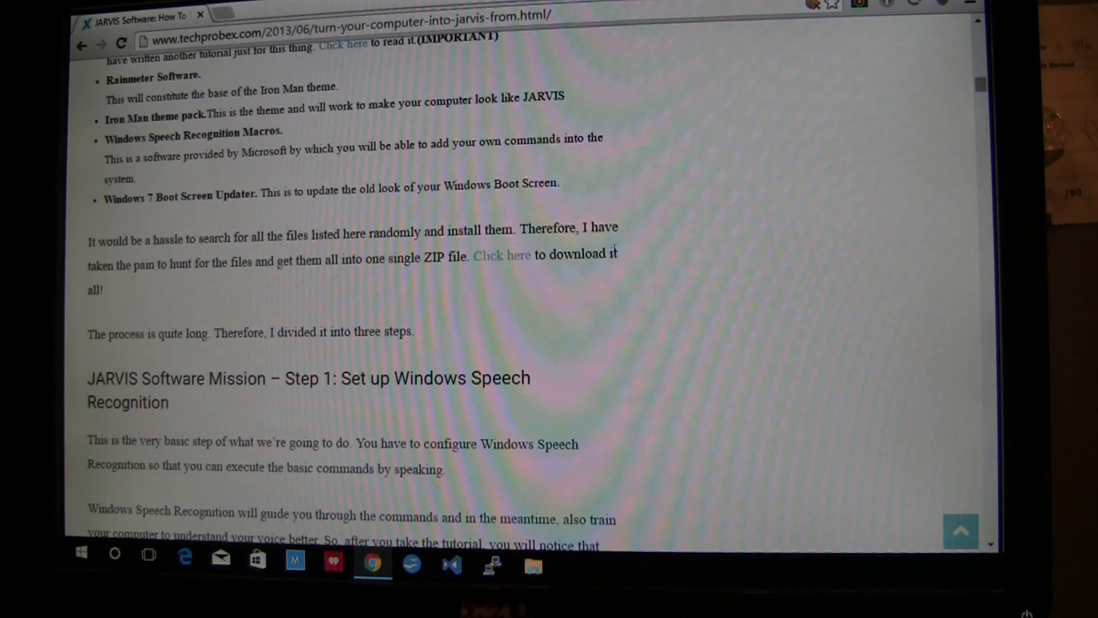
{"action": "left_click", "coordinate": [501, 254]}
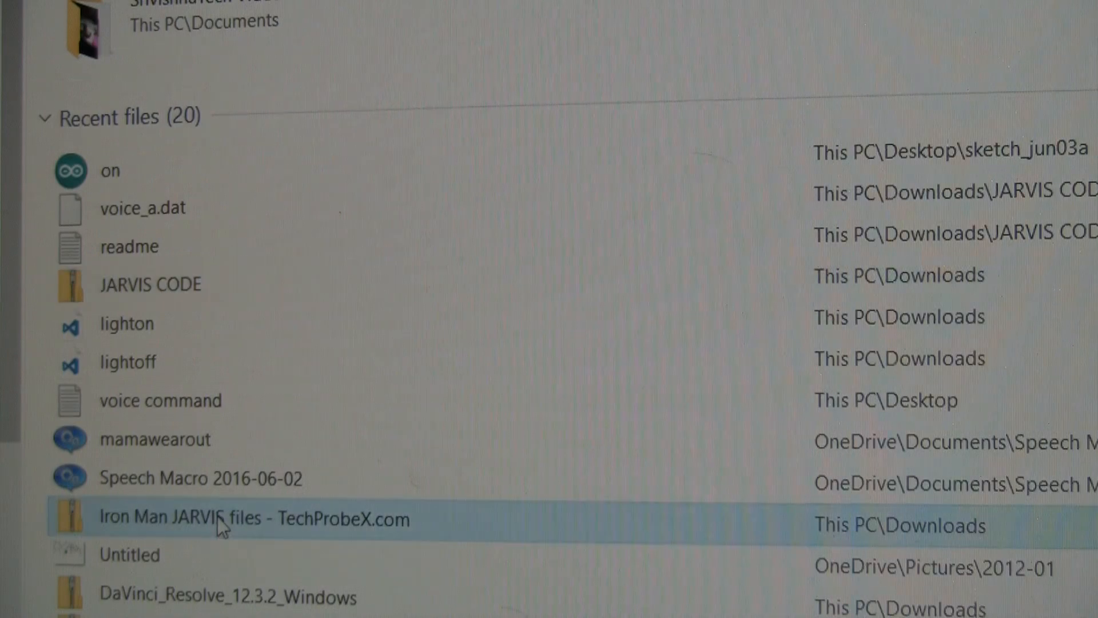
Step: Open the Iron Man JARVIS files folder inside the downloaded TechProbeX ZIP
{"action": "double_click", "coordinate": [254, 519]}
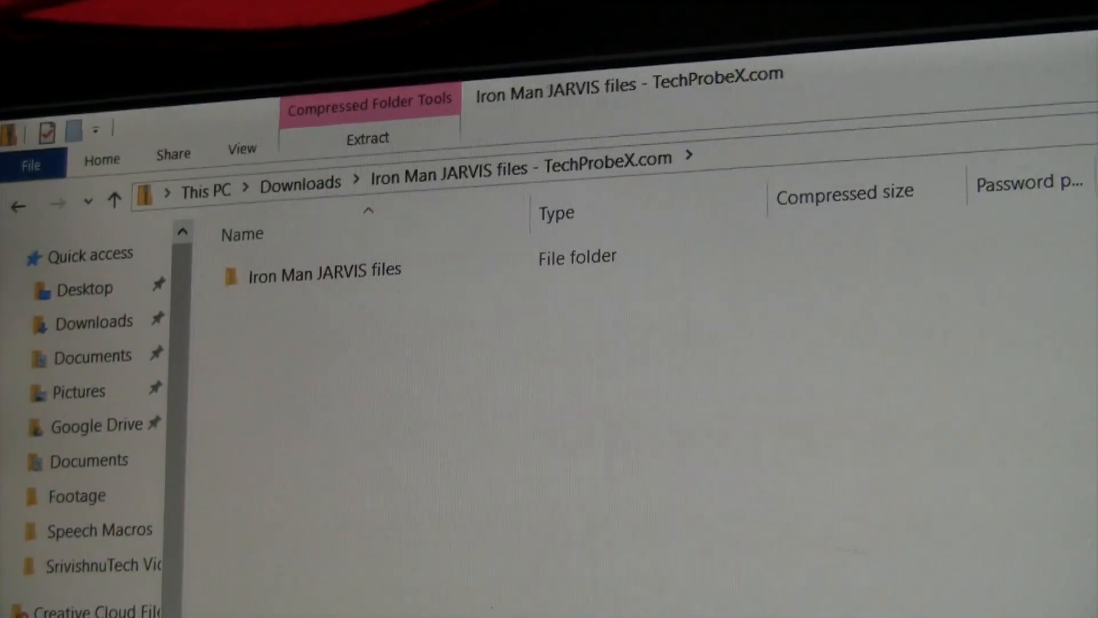
{"action": "double_click", "coordinate": [322, 268]}
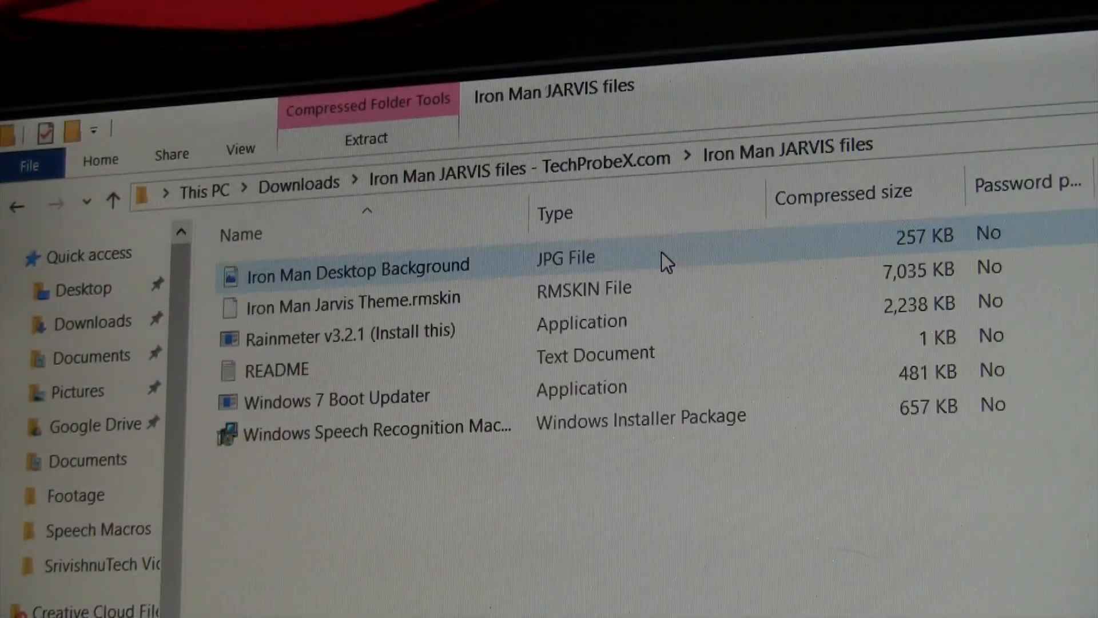
{"action": "left_click", "coordinate": [378, 427]}
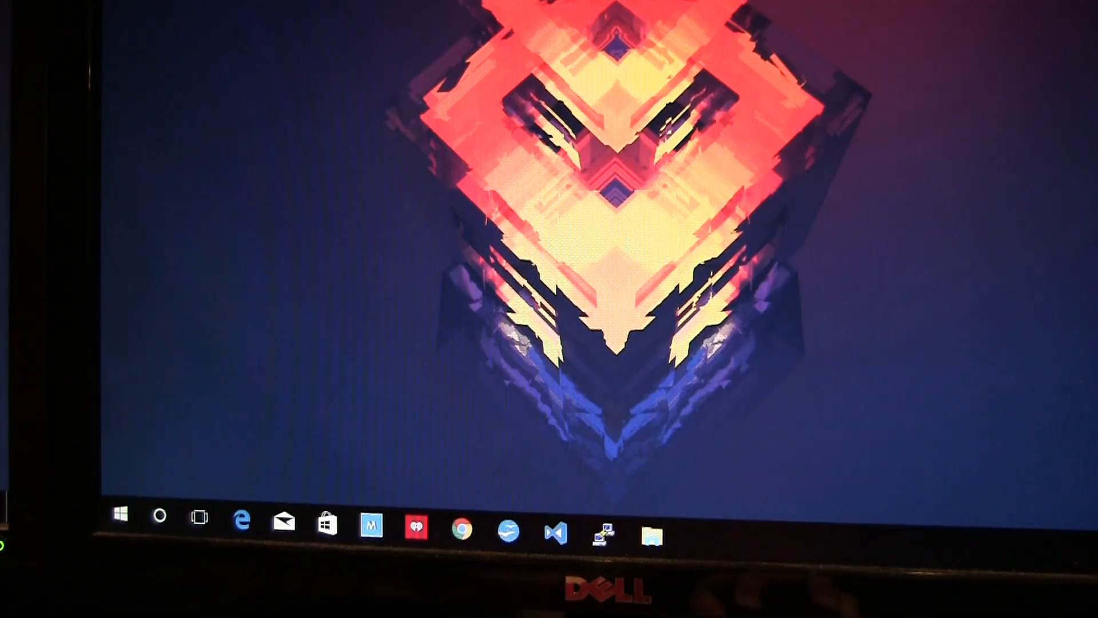
Step: Start a New Speech Macro from the Speech Macros tray icon
{"action": "left_click", "coordinate": [122, 516]}
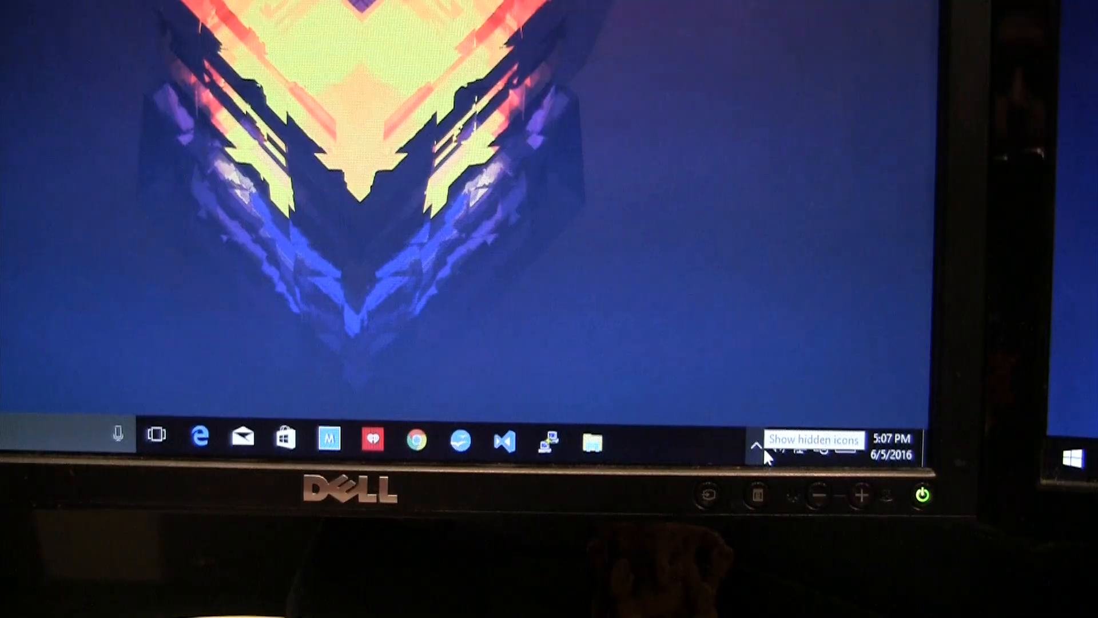
{"action": "left_click", "coordinate": [756, 446]}
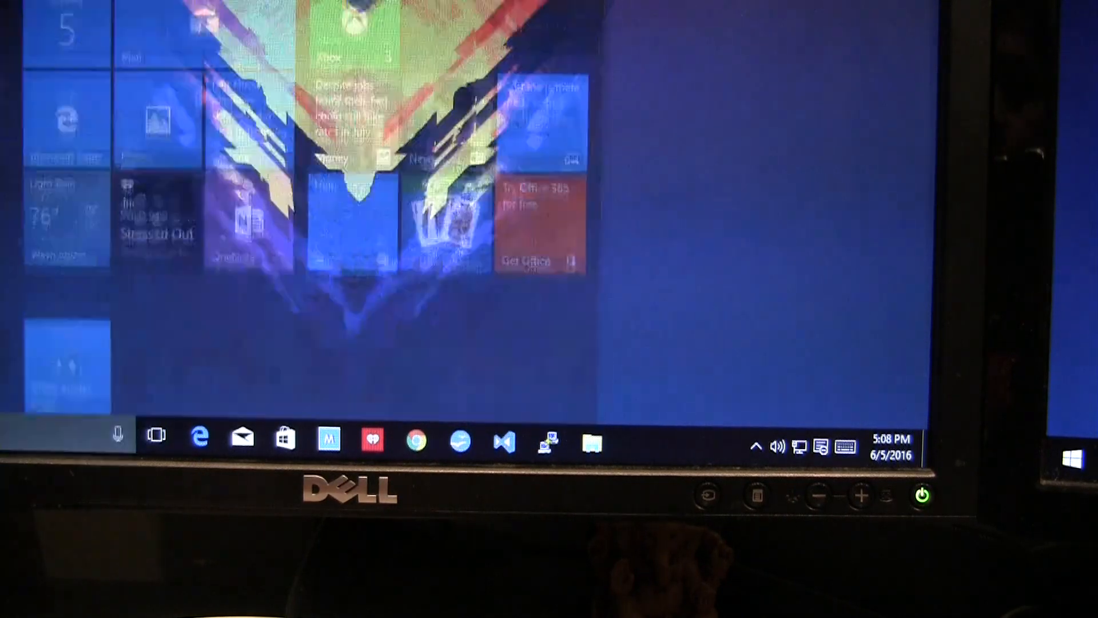
{"action": "left_click", "coordinate": [756, 446]}
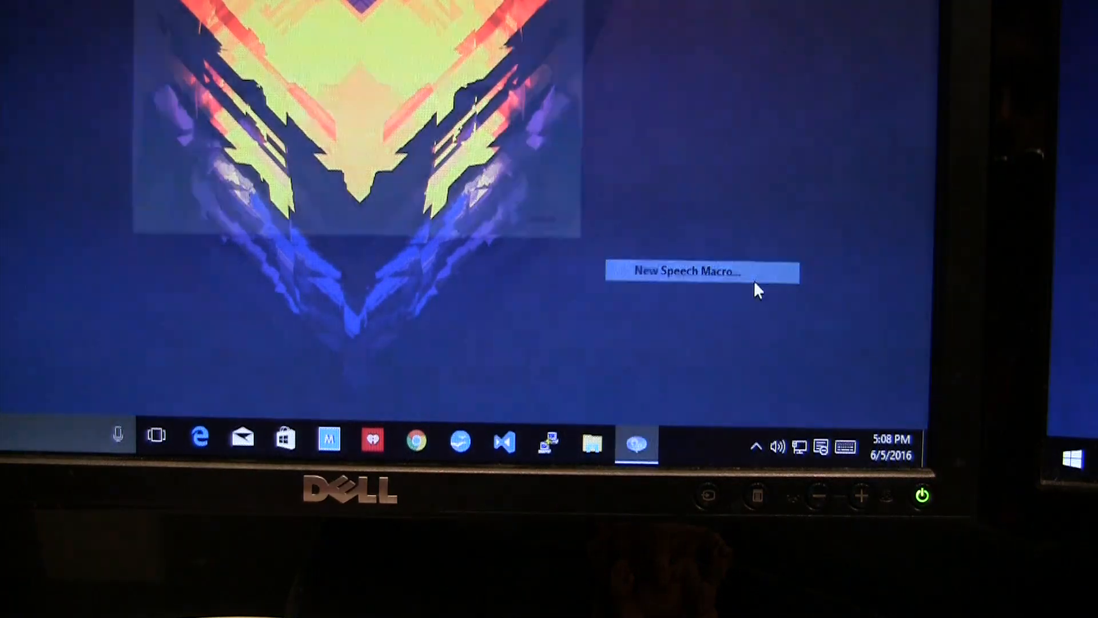
{"action": "left_click", "coordinate": [700, 272]}
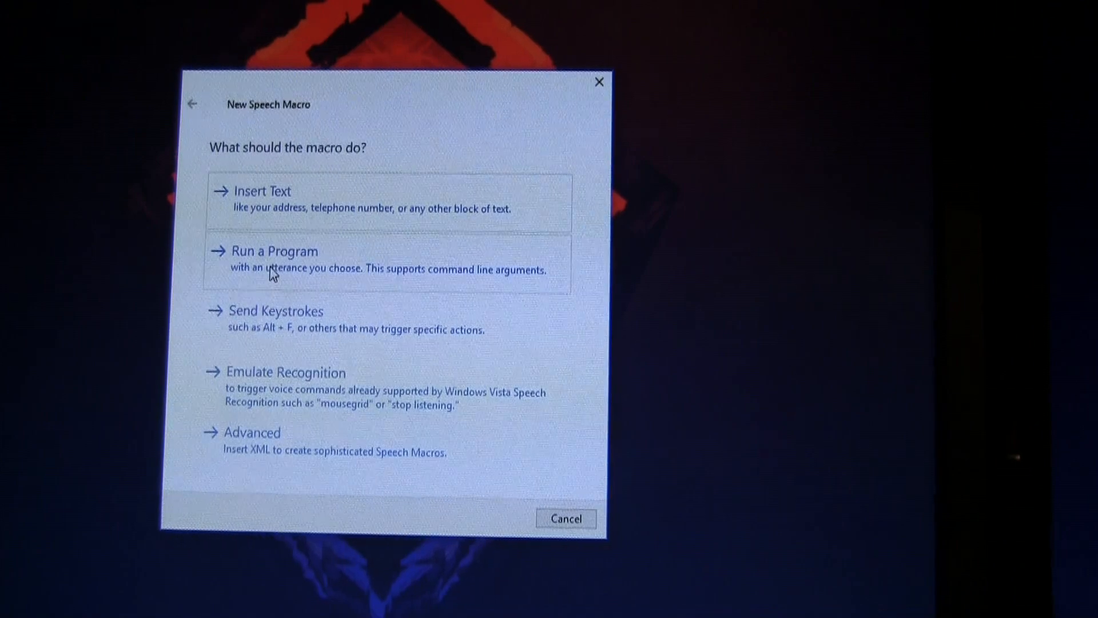
Step: View the Run a Program macro option, go back, and cancel the wizard
{"action": "left_click", "coordinate": [274, 251]}
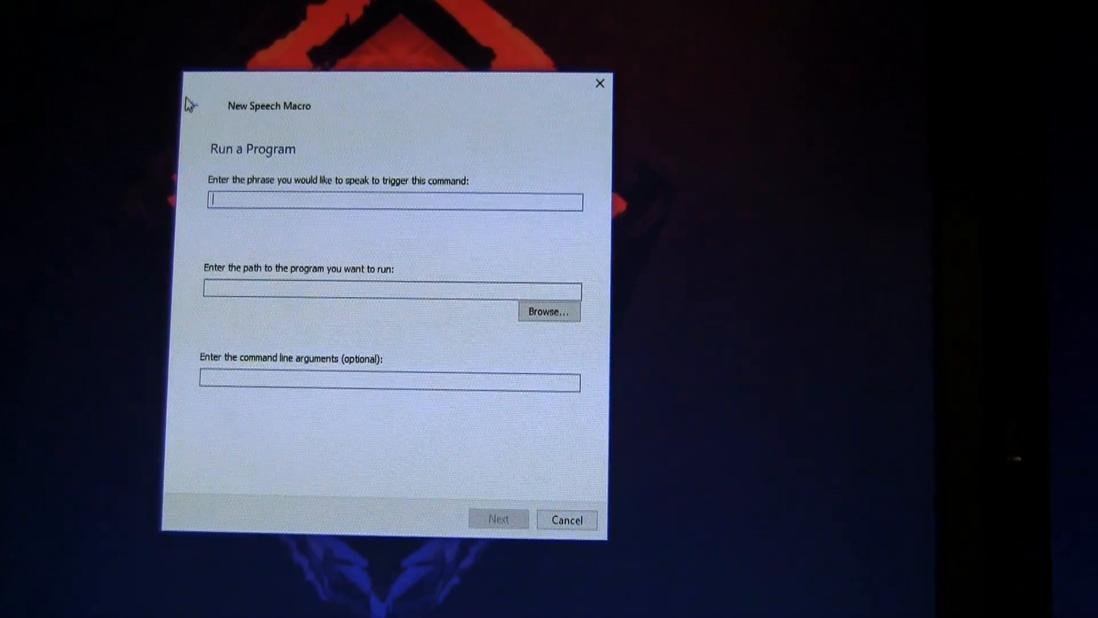
{"action": "left_click", "coordinate": [193, 105]}
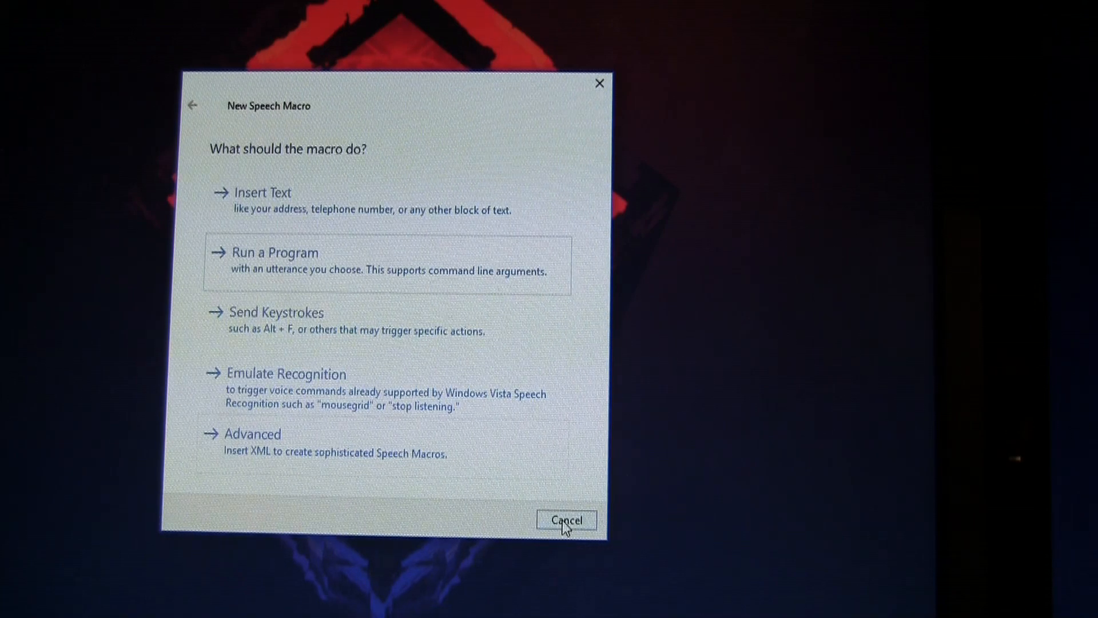
{"action": "left_click", "coordinate": [566, 519]}
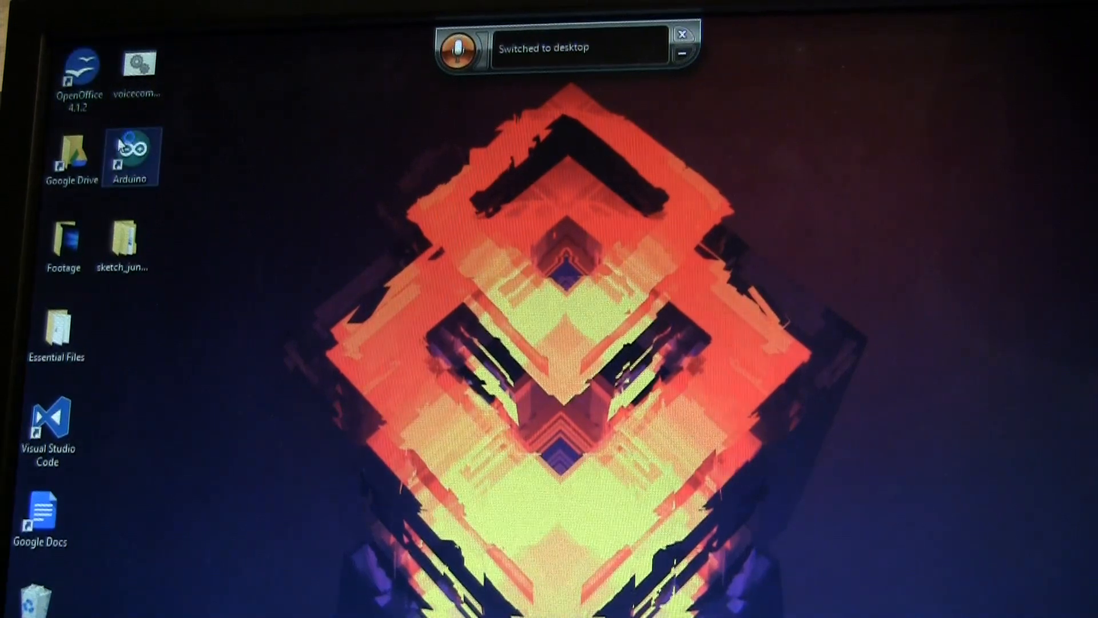
Step: Launch the Arduino 'on' relay sketch and upload it to the board
{"action": "double_click", "coordinate": [131, 149]}
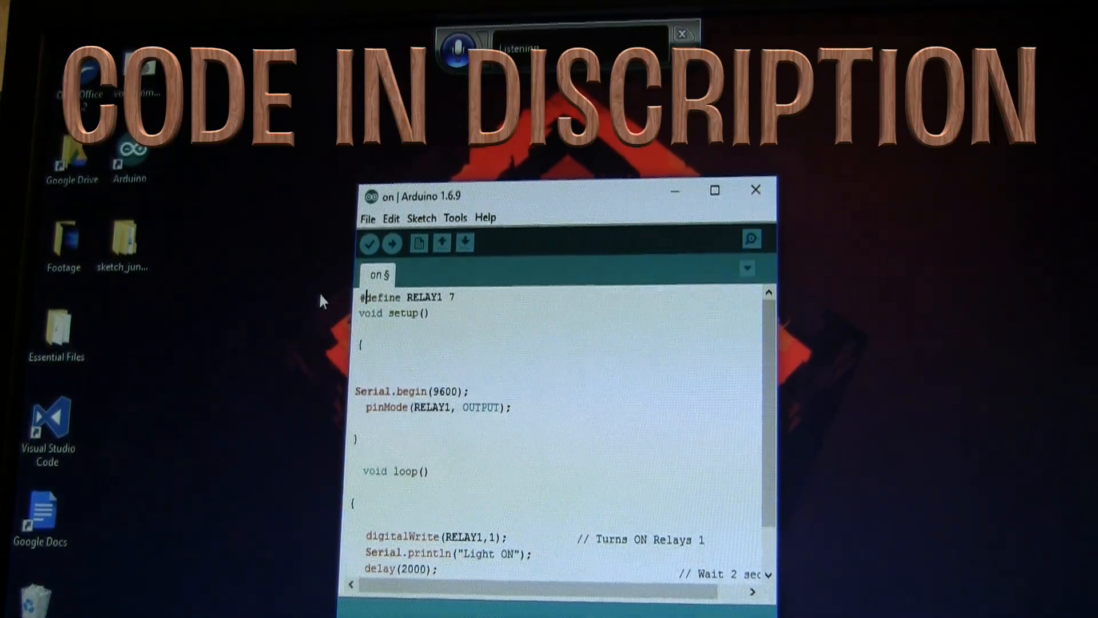
{"action": "left_click", "coordinate": [393, 242]}
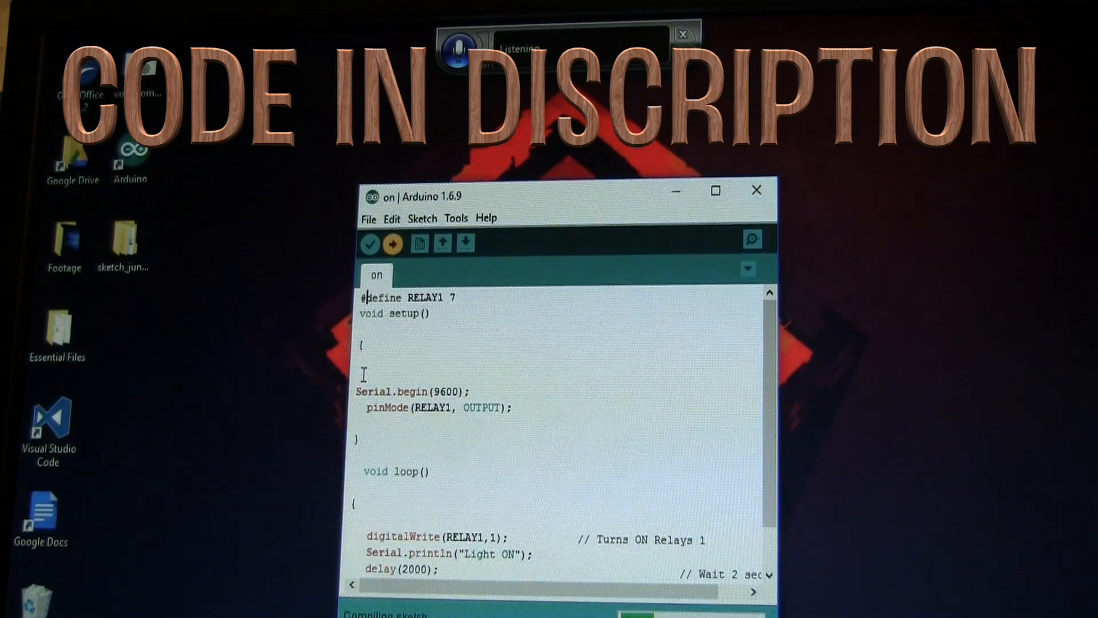